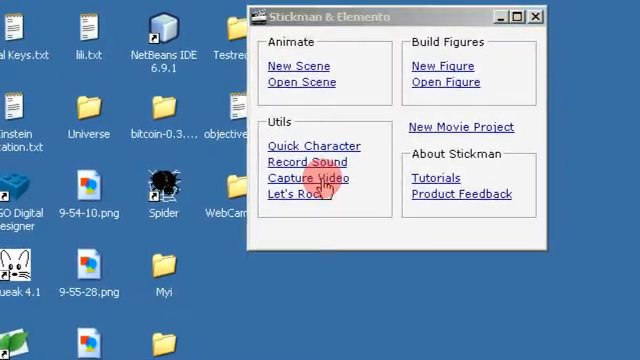
Launch the Capture Video utility from the Stickman 6 Elements launcher
click(306, 176)
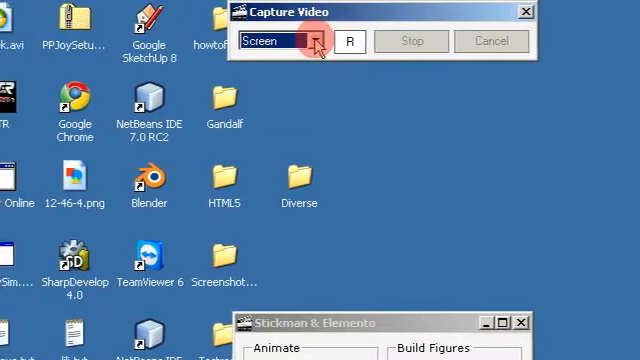
Set the capture source to Webcam so its live preview appears
click(320, 40)
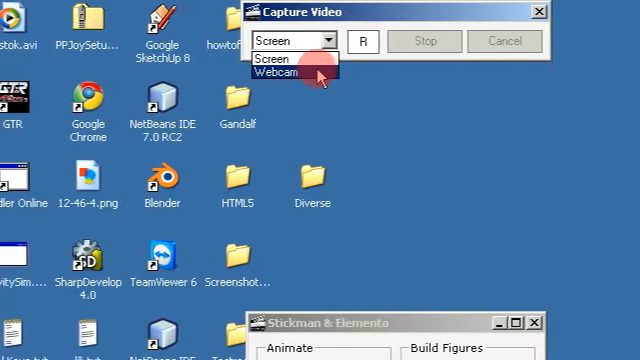
click(286, 70)
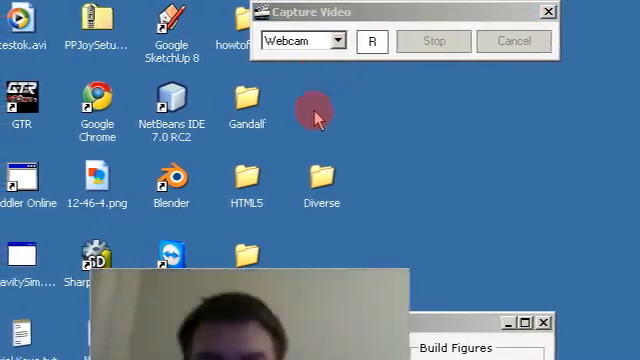